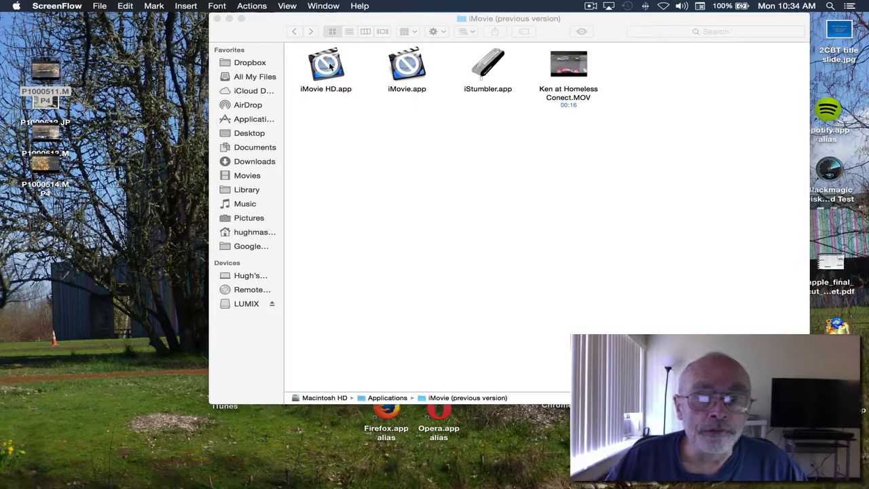
- After the direct launch fails with an incompatibility warning, show iMovie HD.app's package contents and enter MacOS
double_click(326, 65)
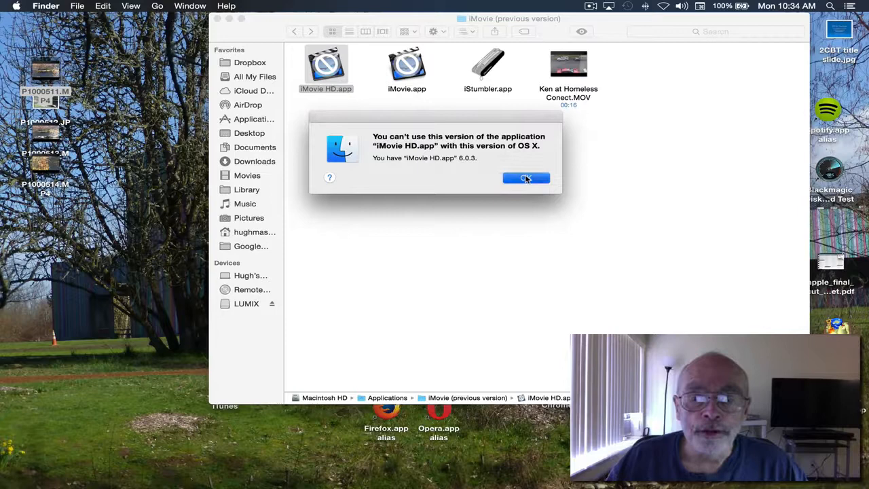
left_click(527, 178)
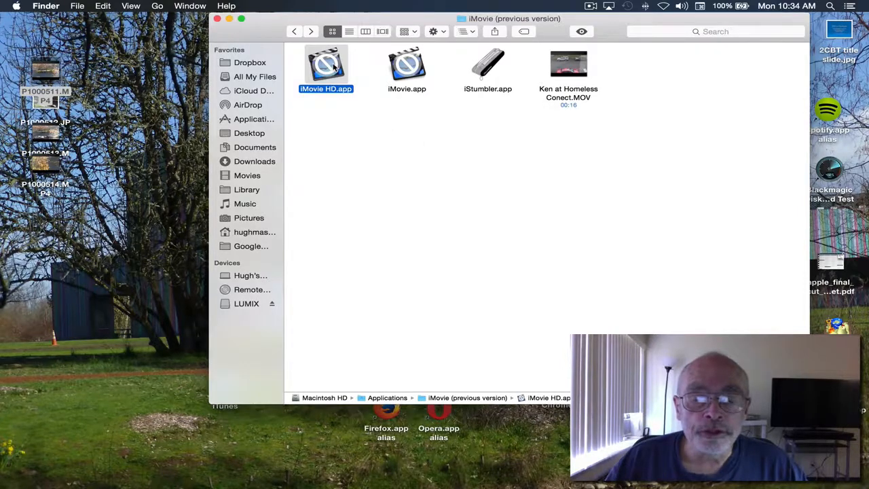
right_click(326, 66)
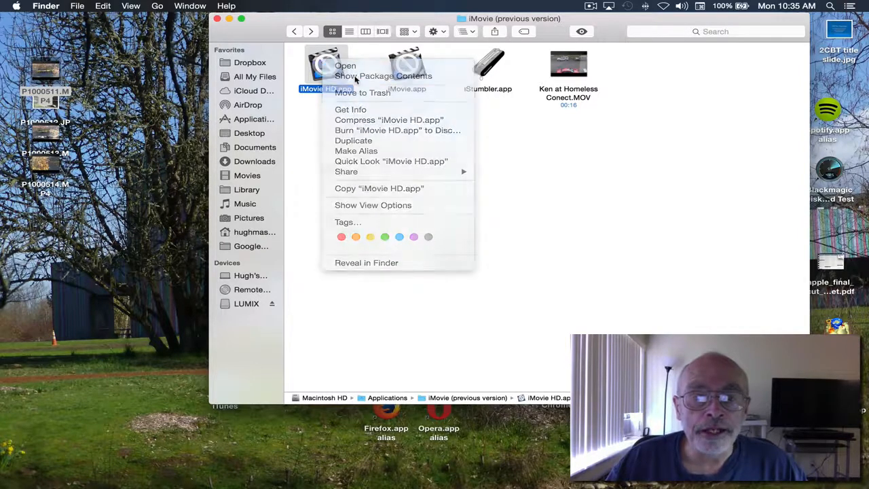
left_click(382, 76)
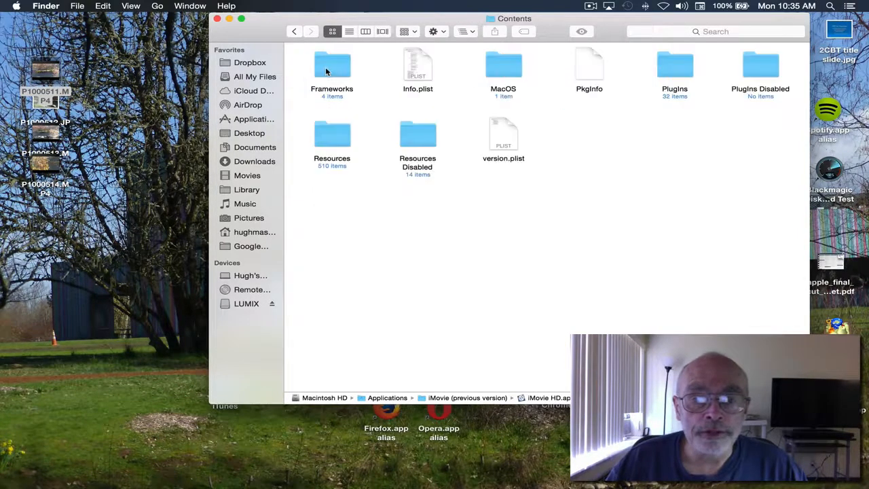
double_click(502, 66)
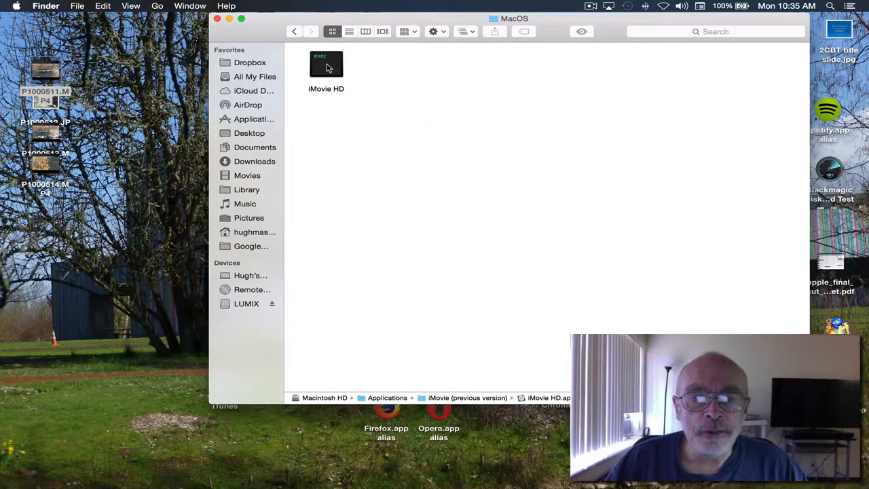
- Run the iMovie HD executable and create a new project 'My Great Movie'
double_click(326, 64)
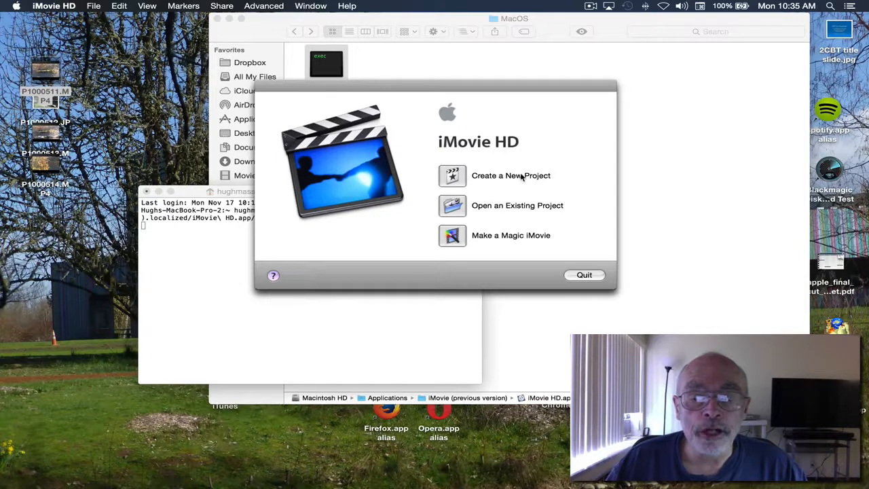
left_click(510, 175)
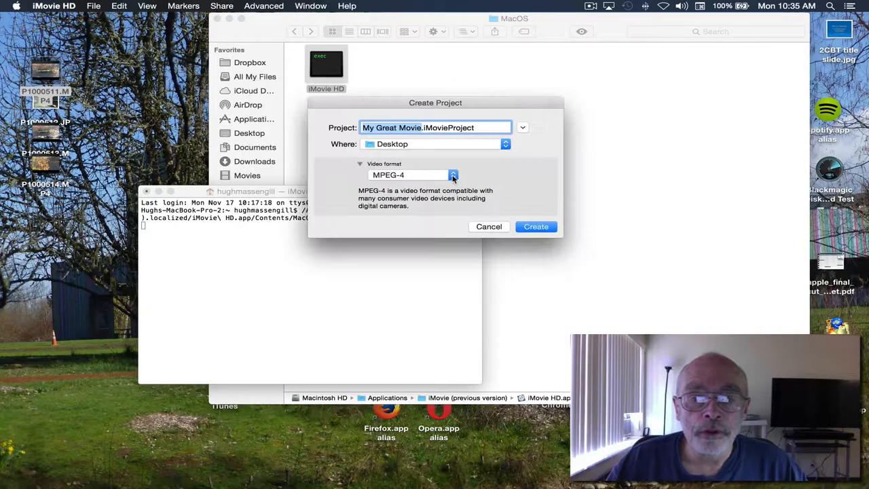
left_click(489, 225)
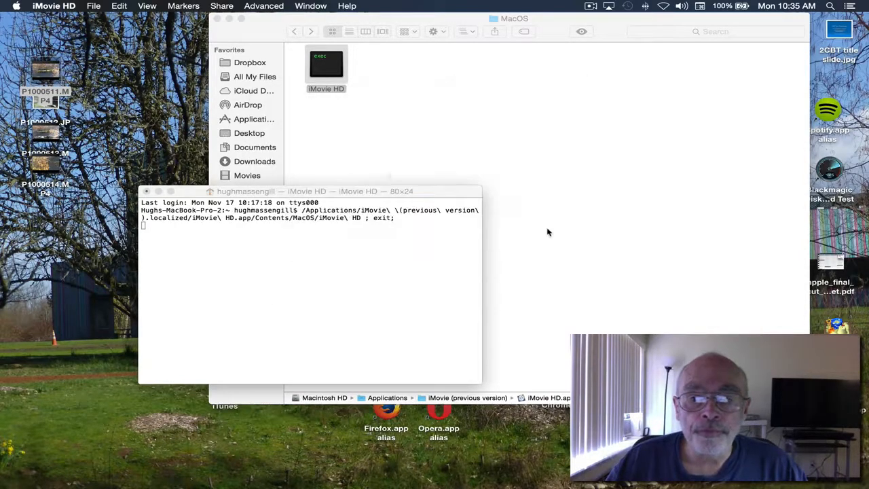
double_click(326, 65)
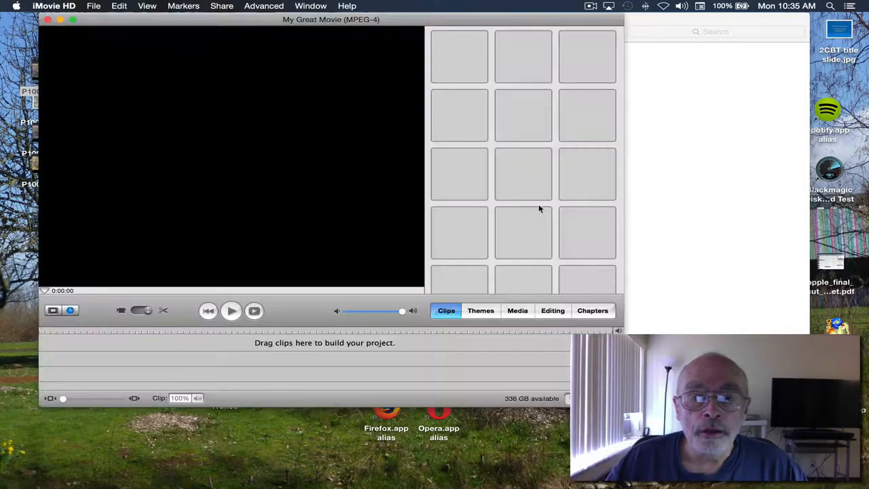
mouse_move(101, 42)
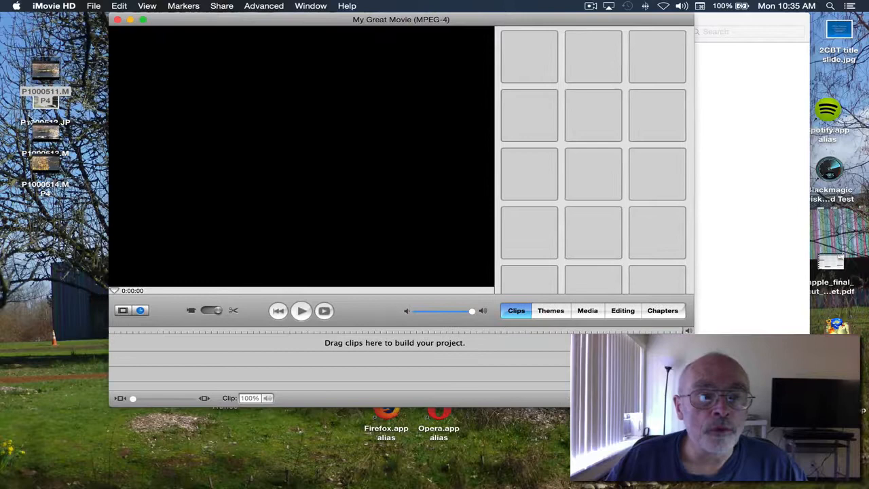
- Arrange the project window, bring up the Editing pane's transitions, and head to the File menu for export
left_click_drag(46, 139, 505, 115)
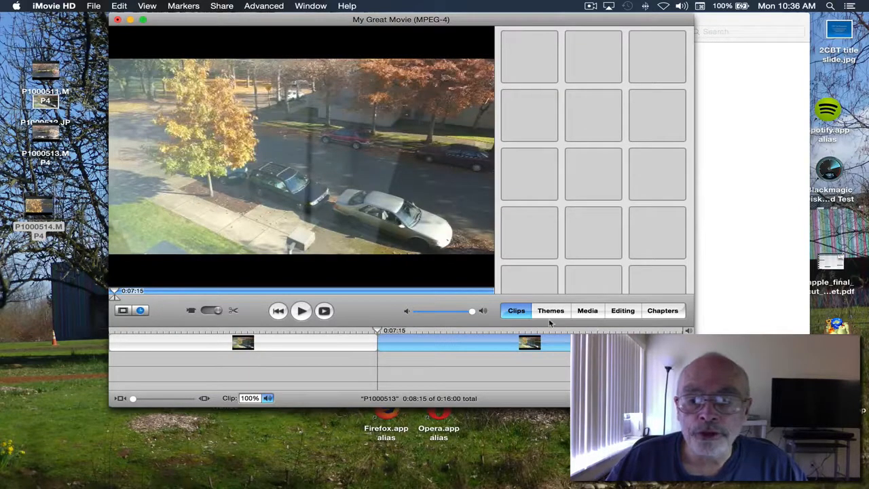
left_click(622, 309)
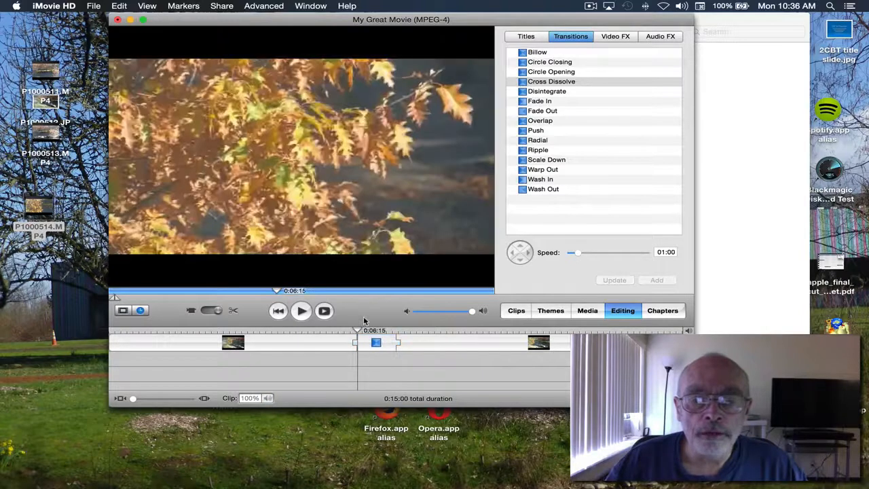
left_click(93, 5)
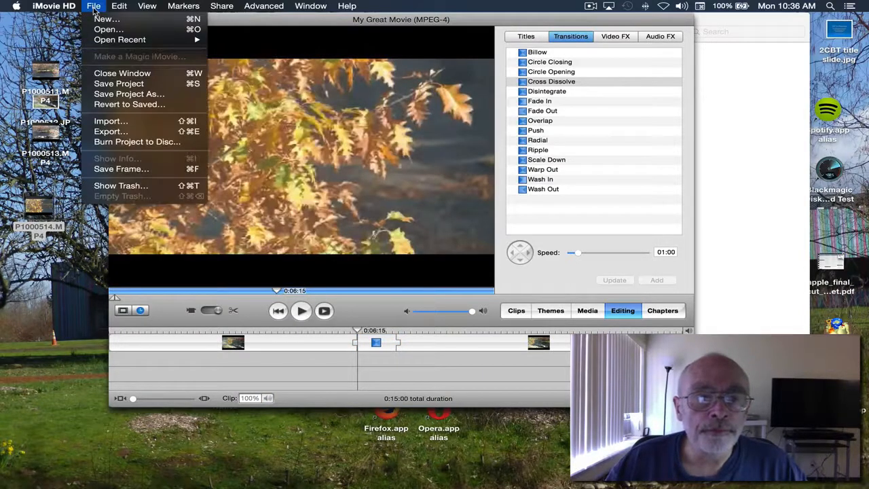
mouse_move(112, 131)
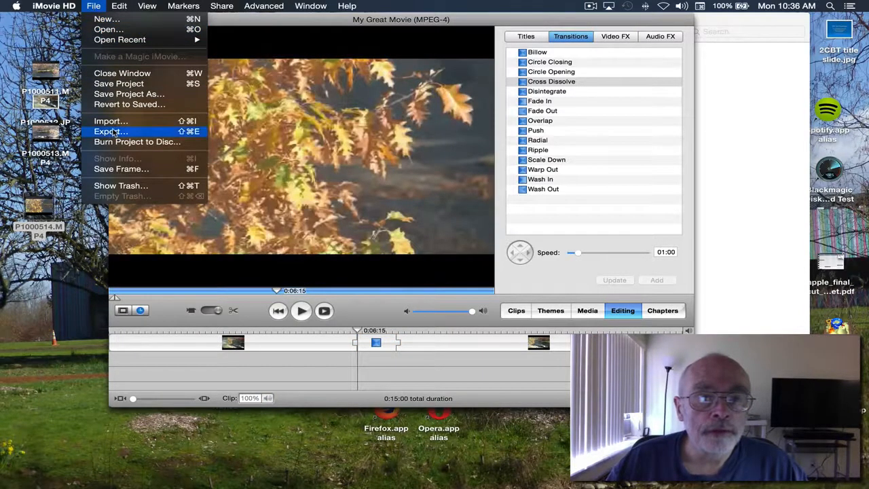
left_click(110, 130)
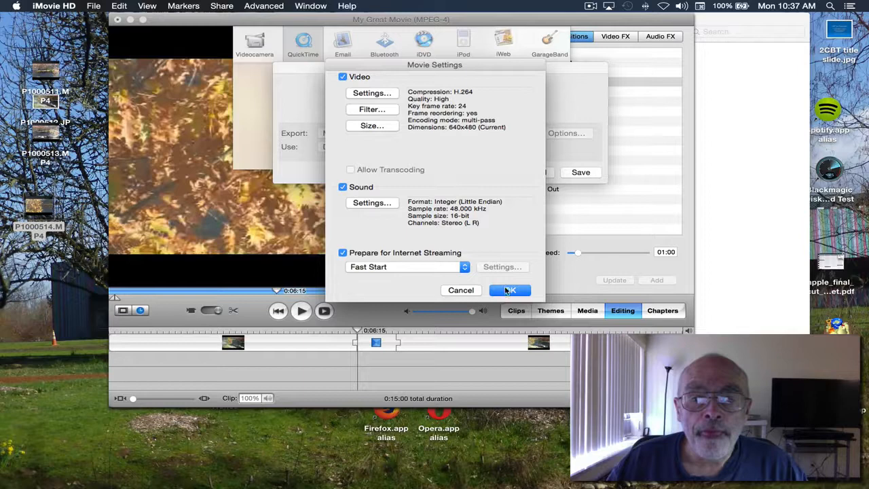
left_click(510, 290)
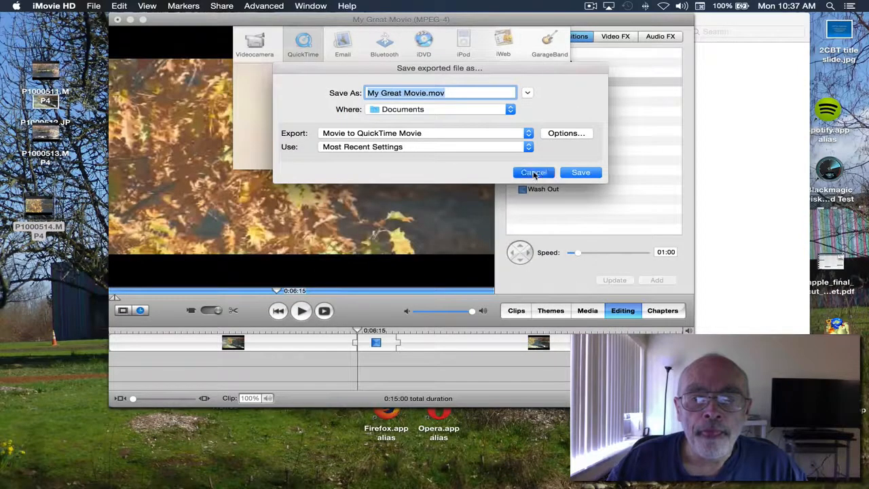
left_click(533, 171)
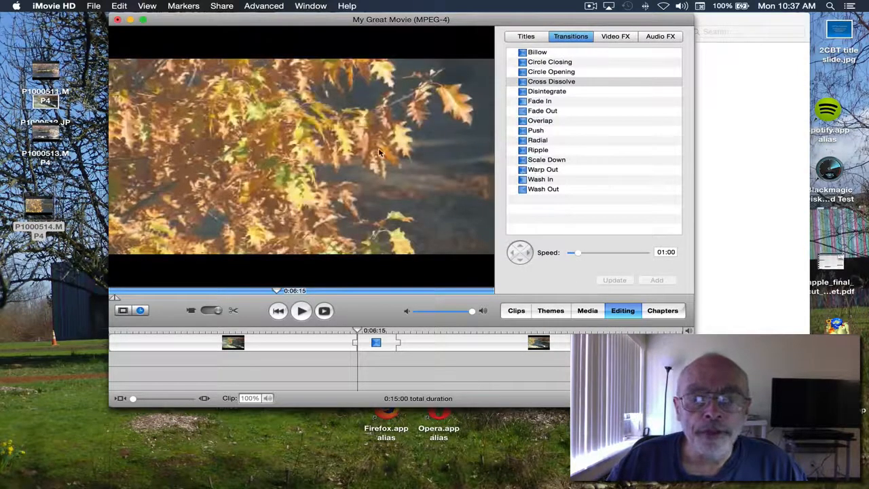